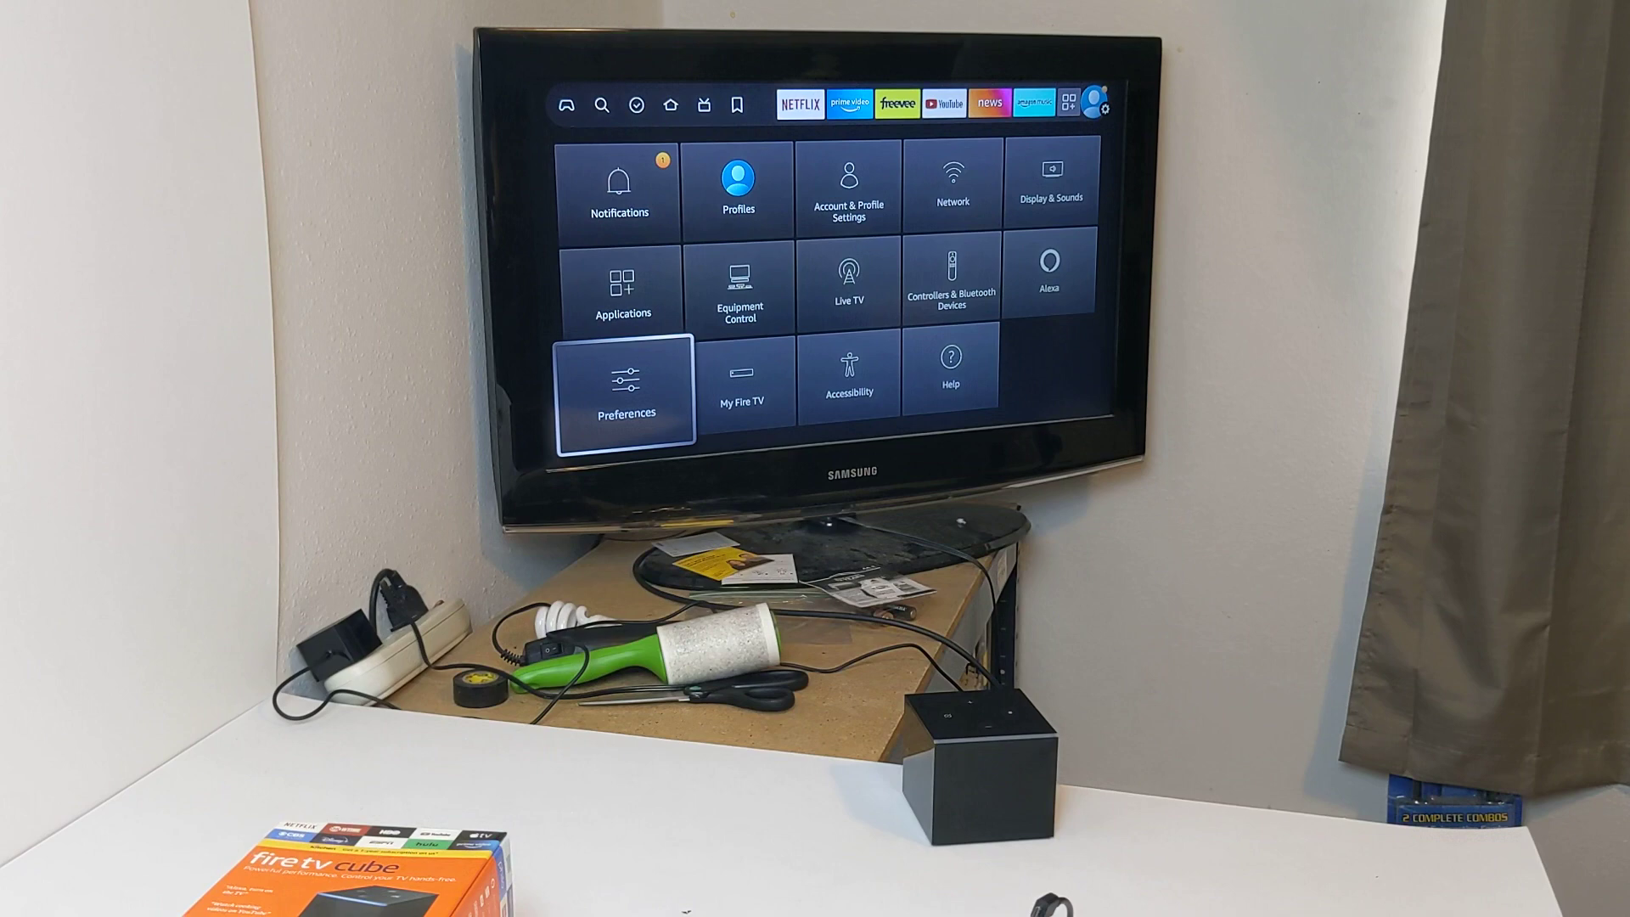
Browse Preferences down to Language and Metric Units, then back up to Parental Controls
{"action": "left_click", "coordinate": [625, 386]}
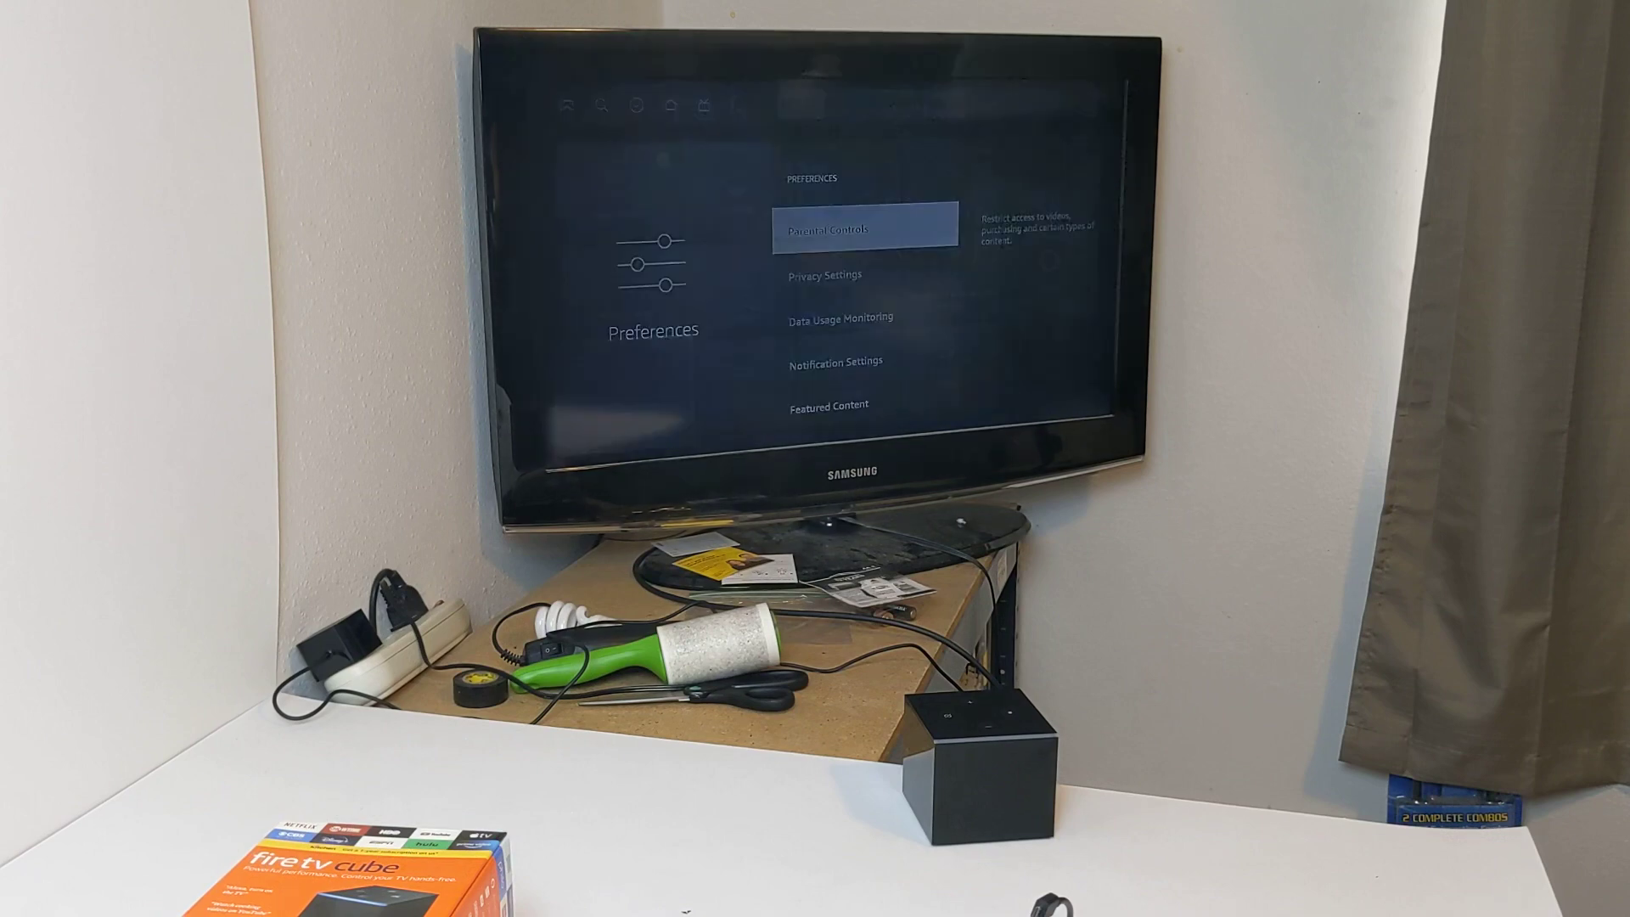
{"action": "scroll", "scroll_direction": "down", "scroll_amount": 3}
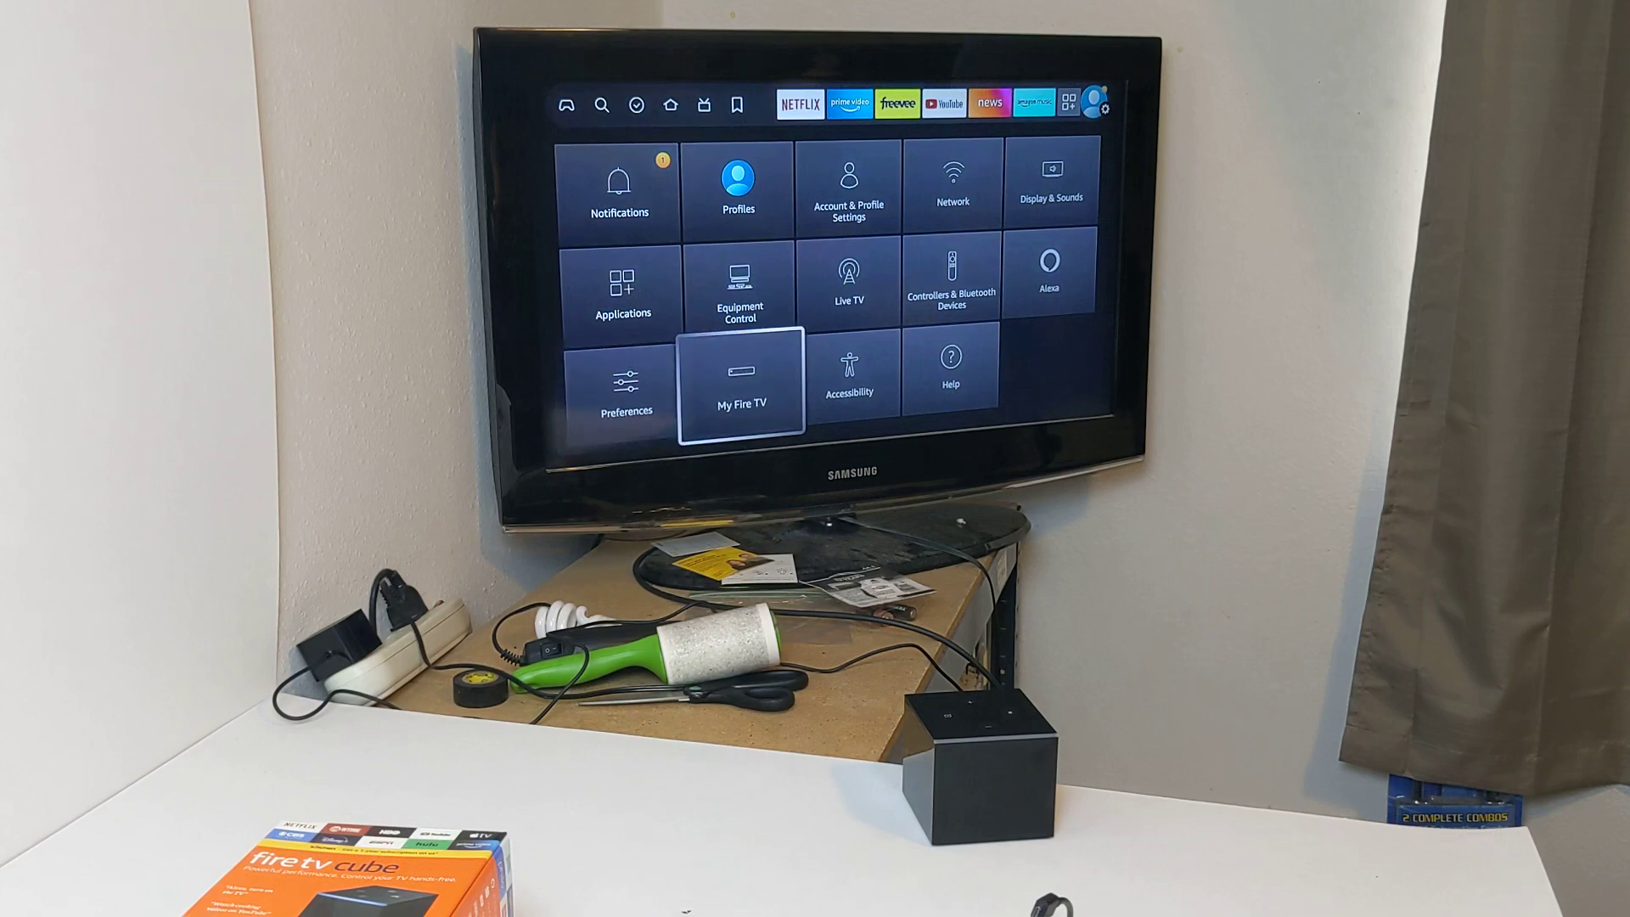
{"action": "left_click", "coordinate": [739, 385]}
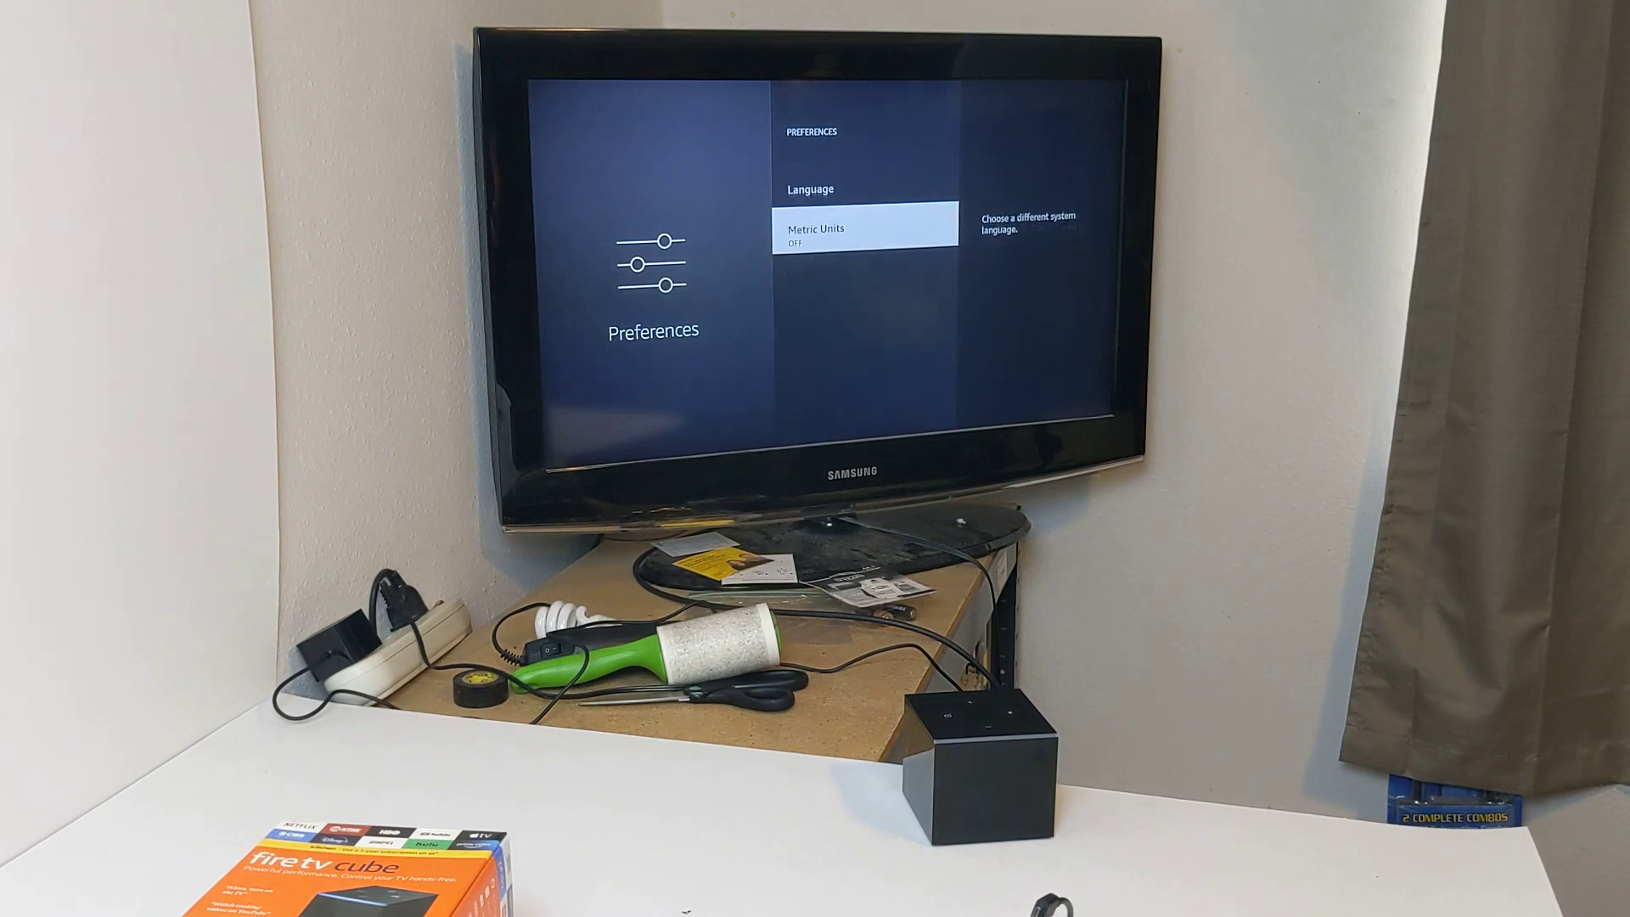
{"action": "scroll", "scroll_direction": "down", "scroll_amount": 3}
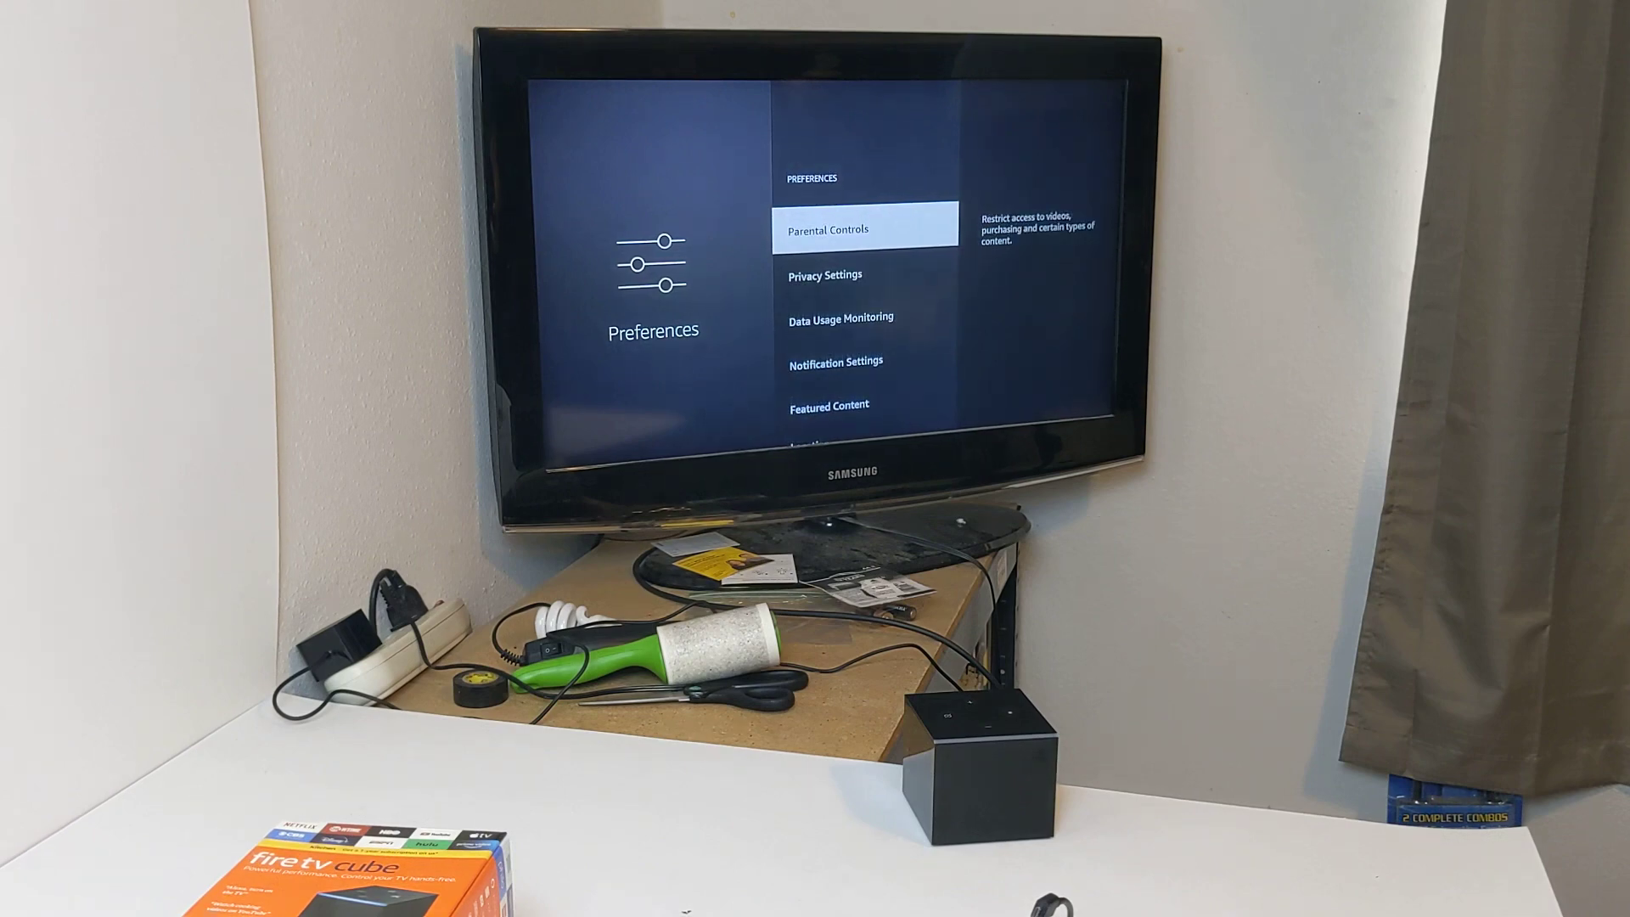